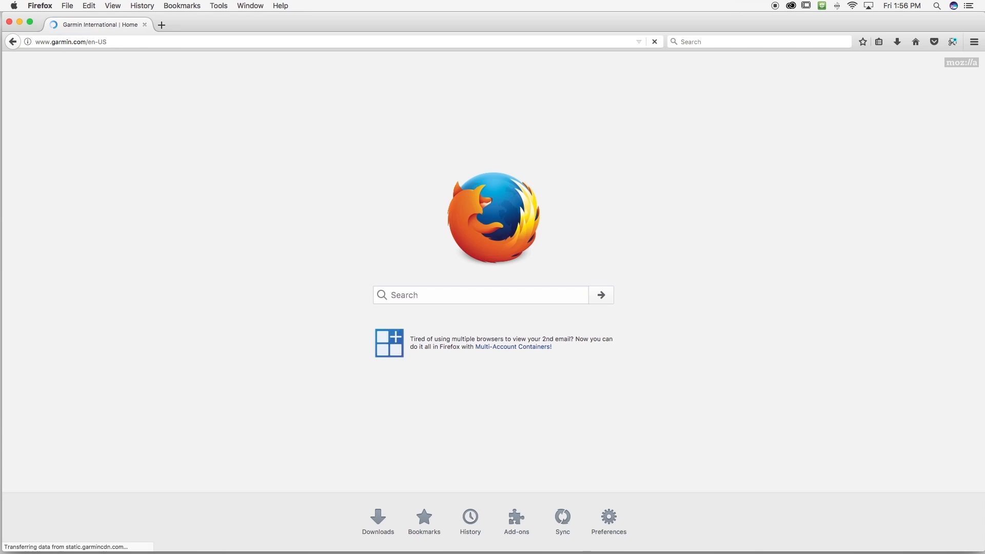
Browse Garmin.com Marine products to the Chartplotters & Combos page
click(152, 87)
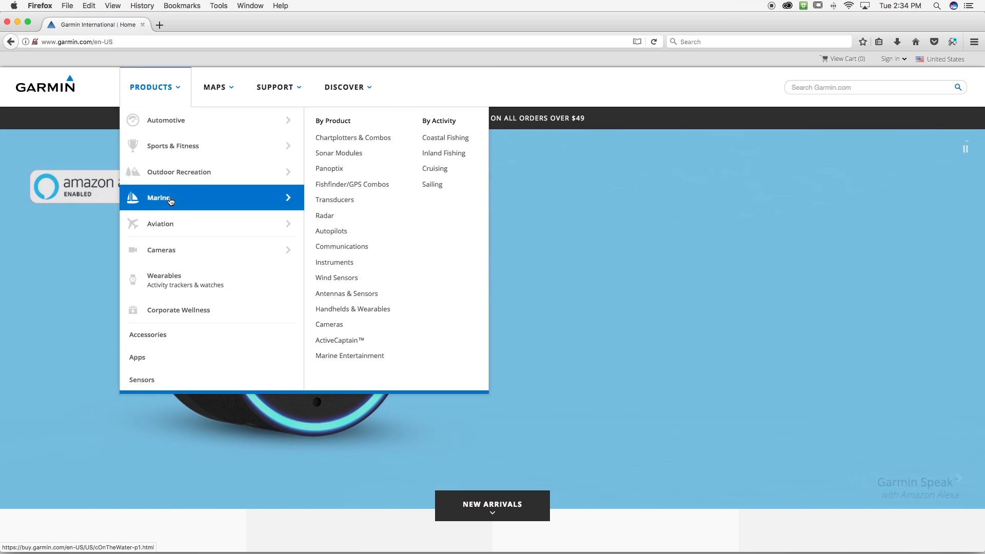
mouse_move(353, 137)
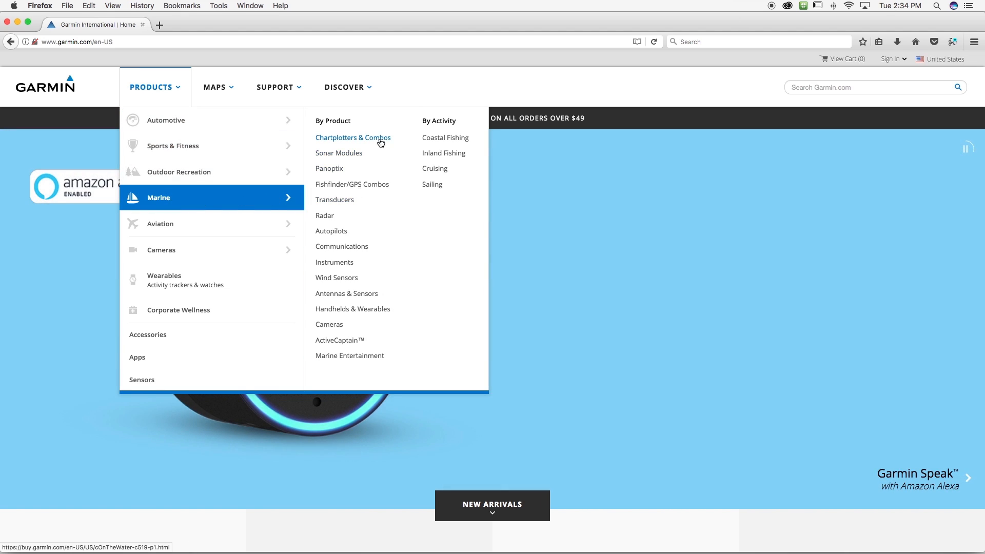
click(353, 137)
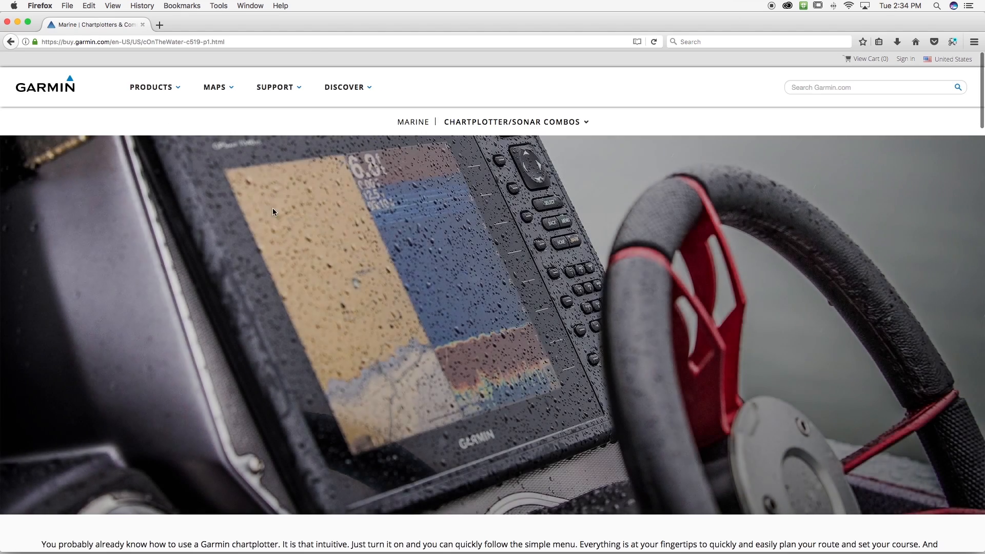
scroll(down, 3)
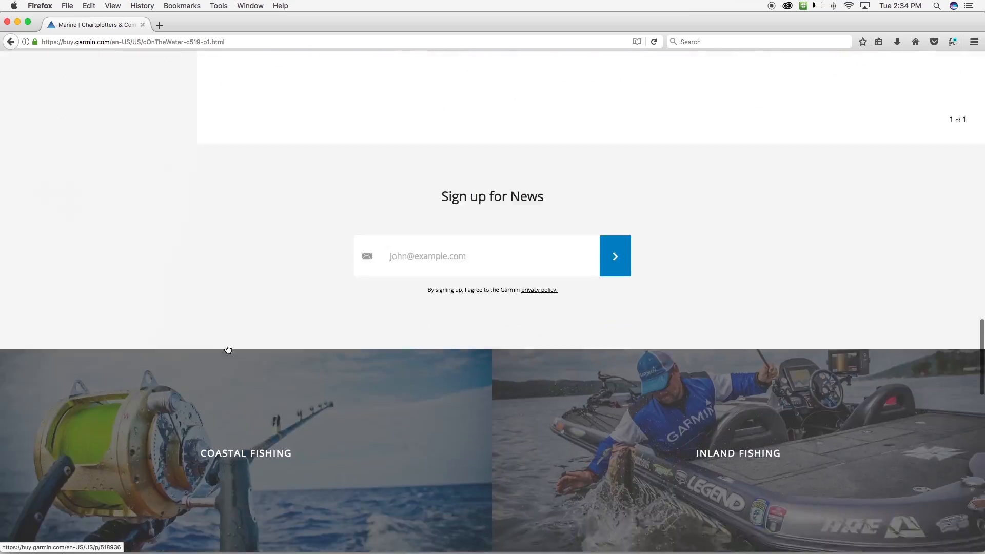
scroll(down, 3)
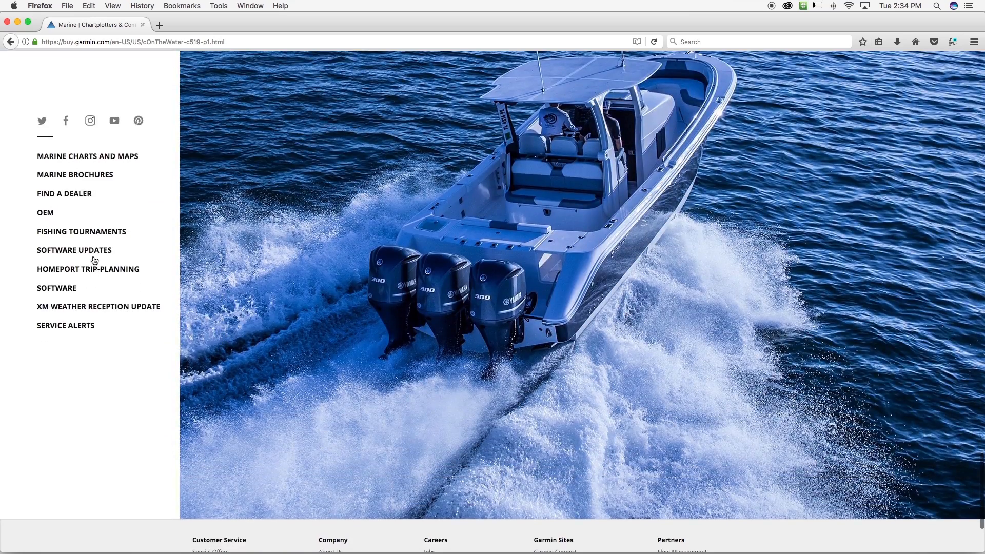
Download the GPSMAP Series with SD Card software update and accept its license agreement
click(73, 249)
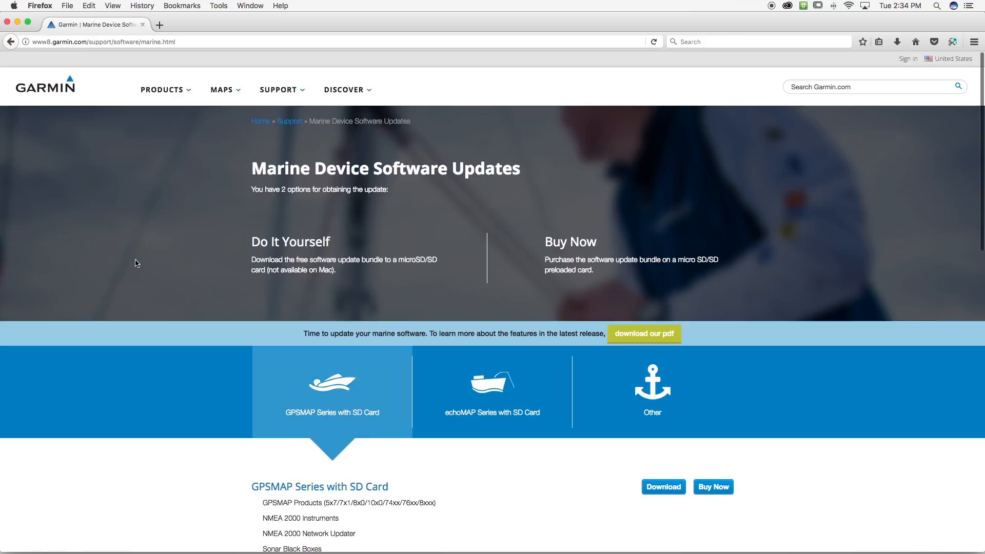
scroll(down, 3)
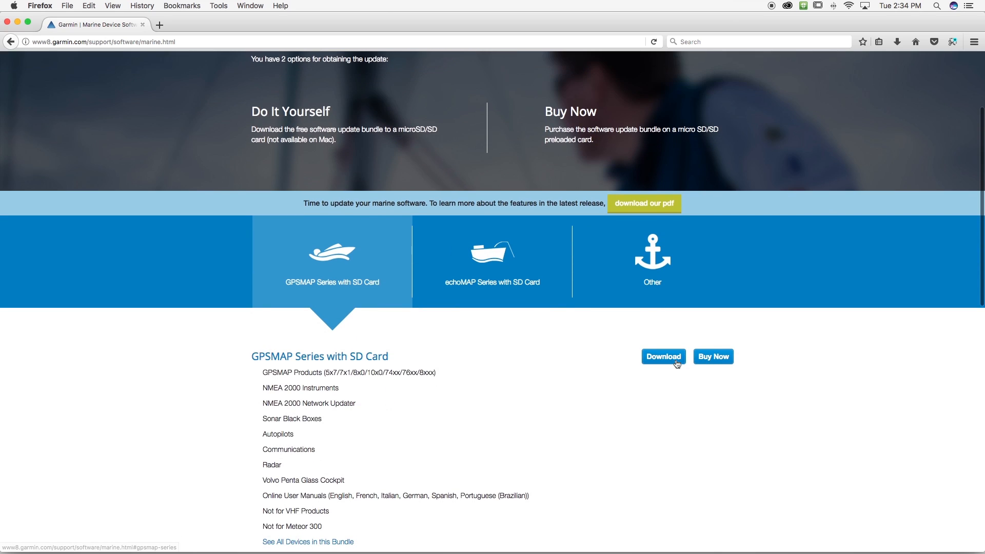
click(663, 356)
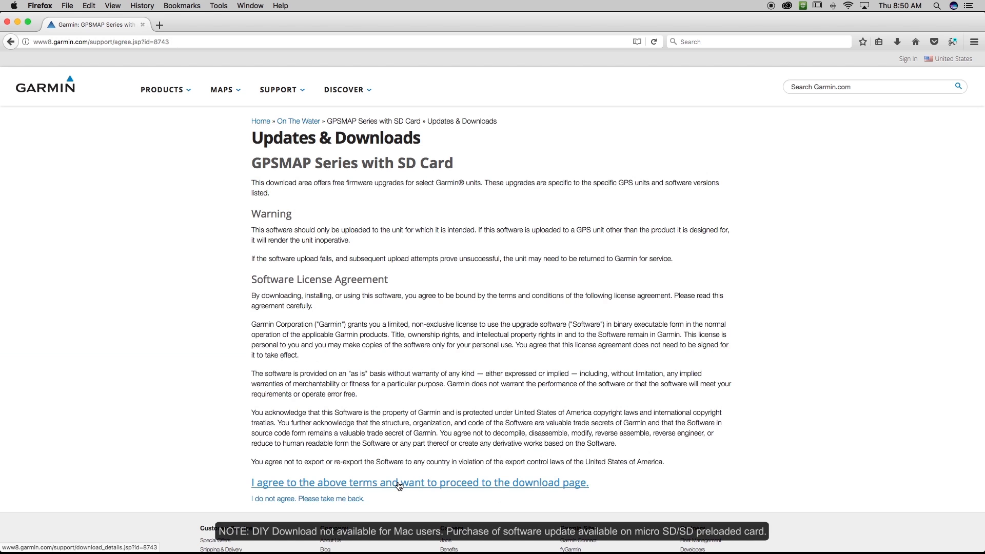
click(420, 482)
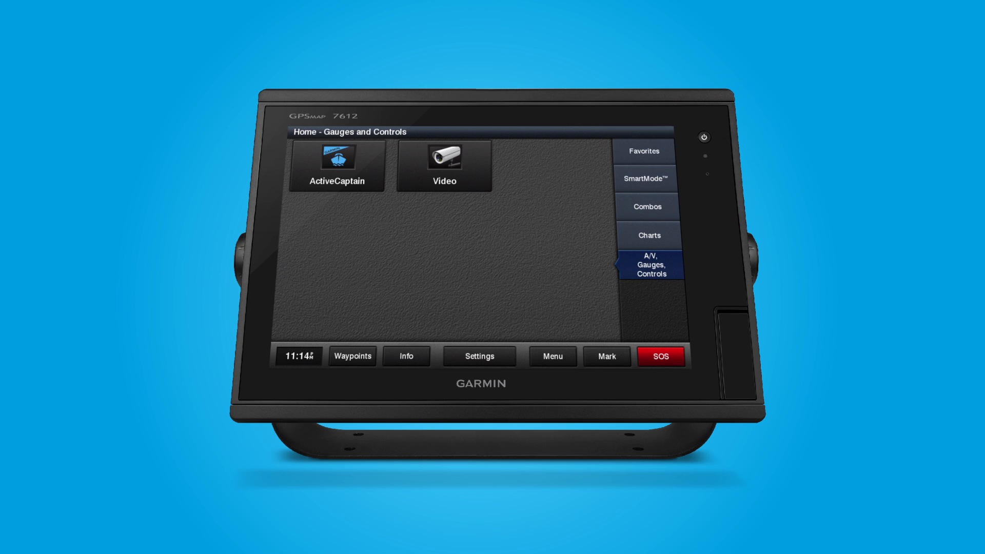
Navigate Settings > Communications > Wi-Fi Network to reach the first-time configuration prompt
click(479, 357)
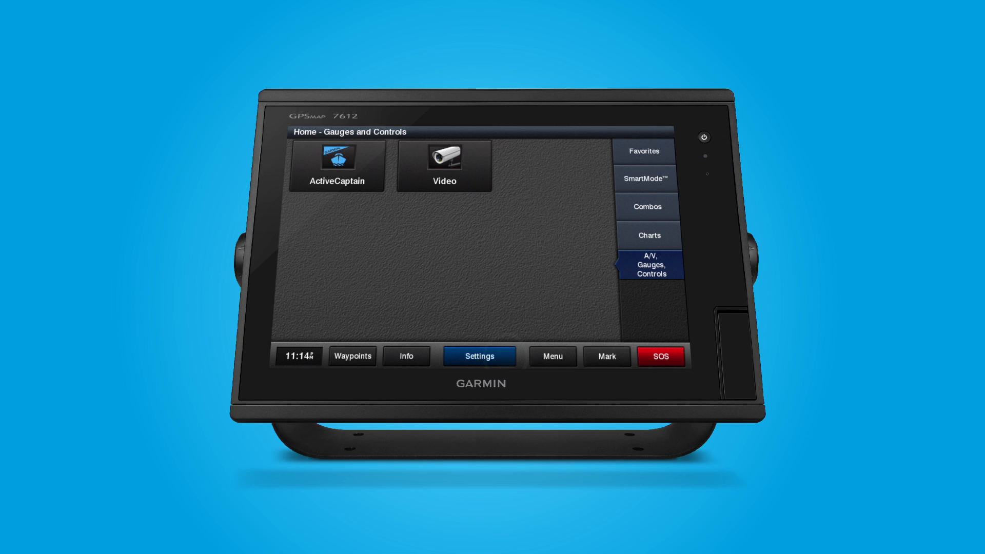
click(479, 357)
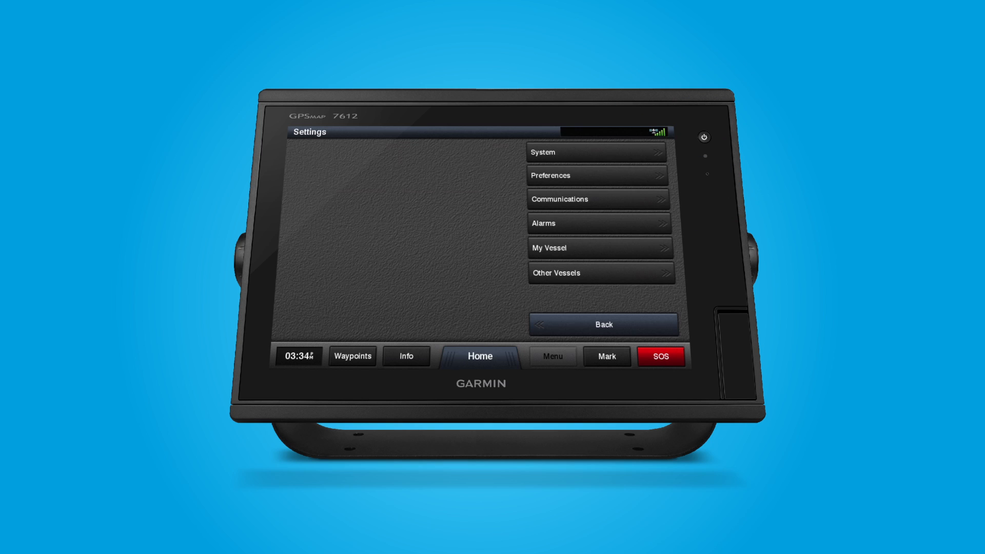
click(597, 199)
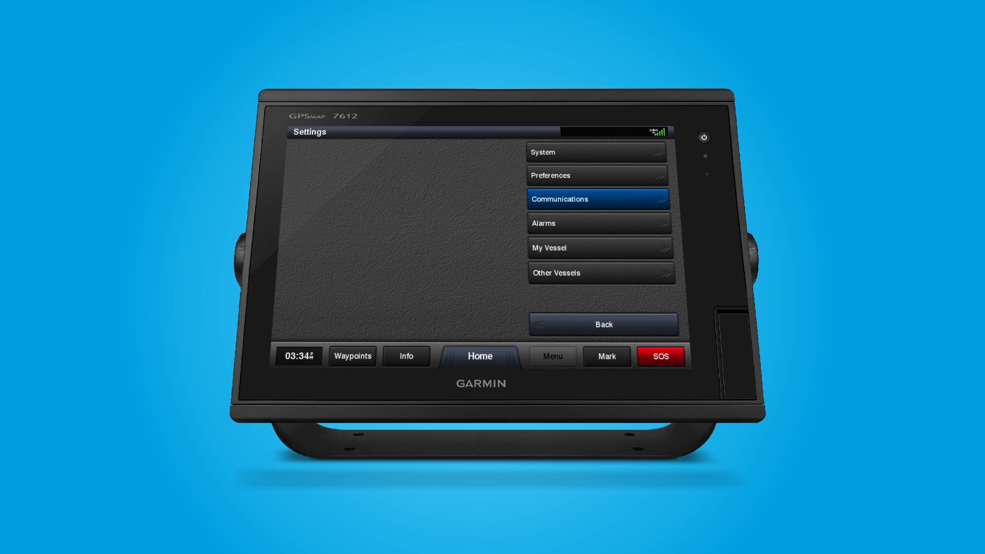
click(597, 199)
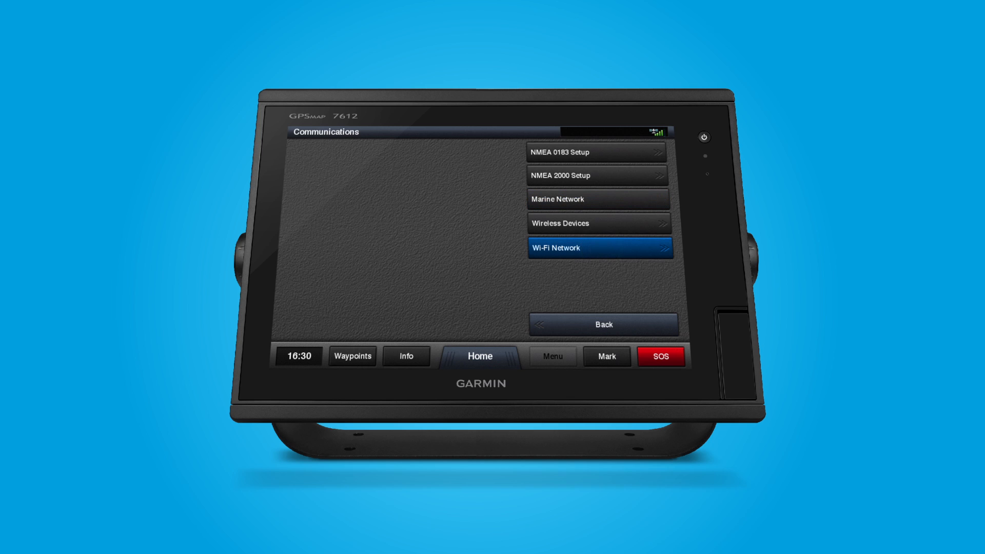
click(598, 248)
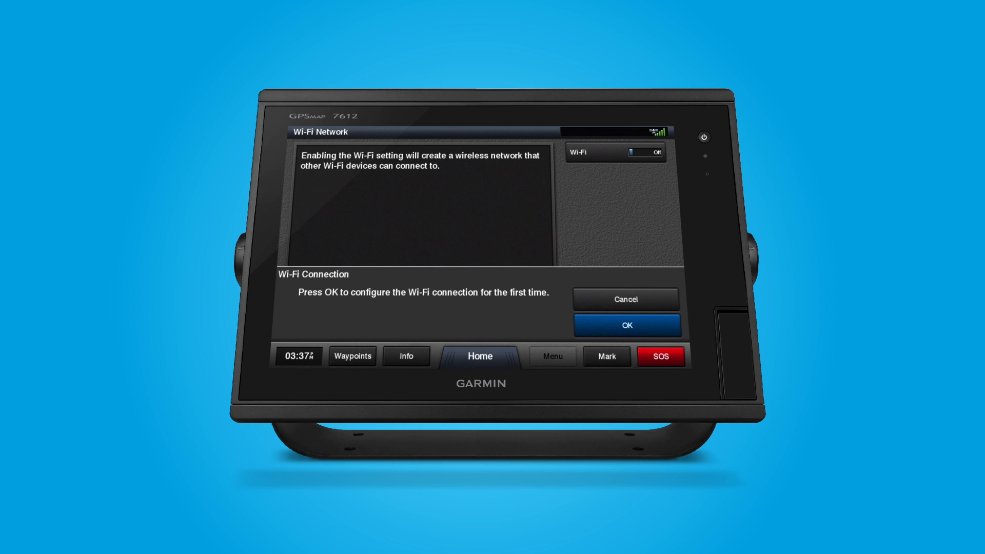
Set up Wi-Fi with the suggested network name Garmin-9179 and a password
click(626, 325)
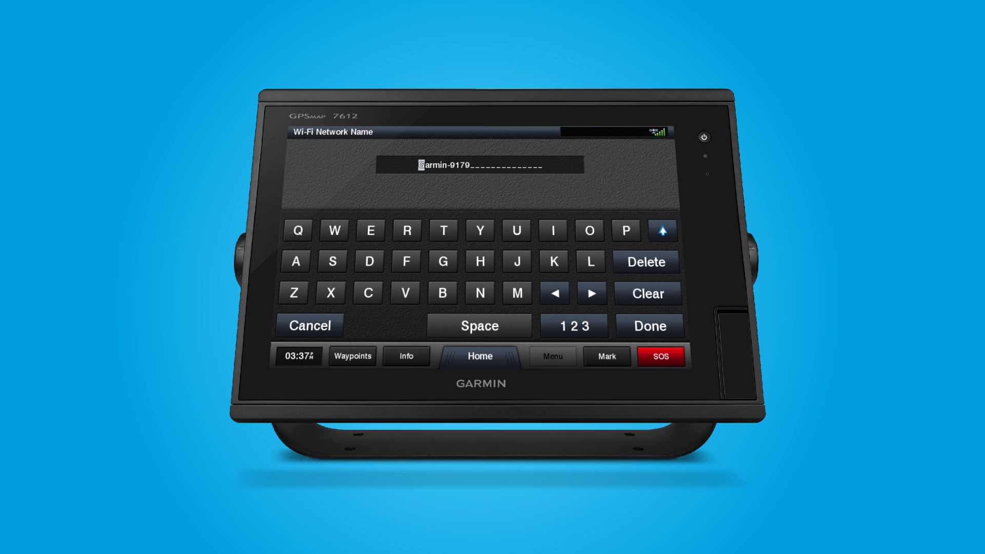
click(649, 327)
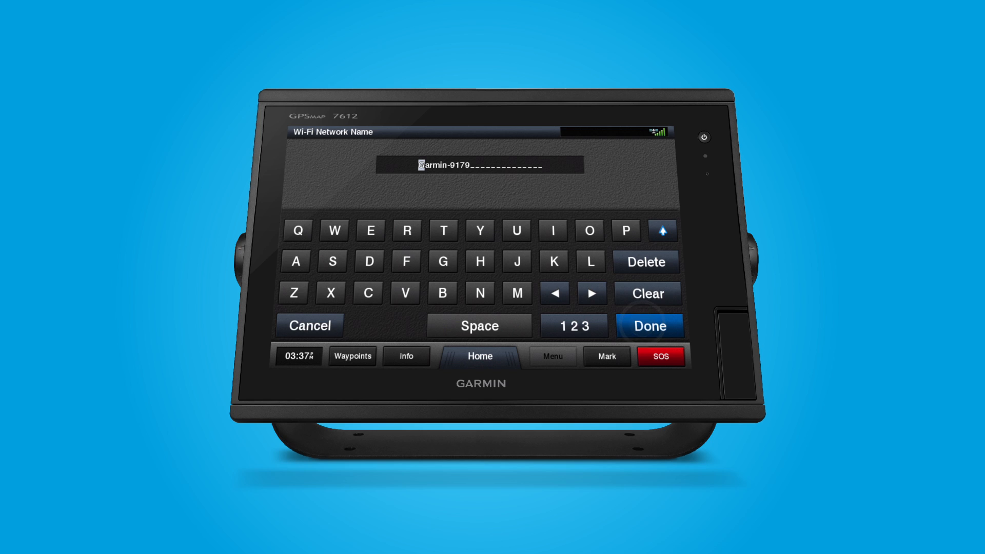
click(650, 326)
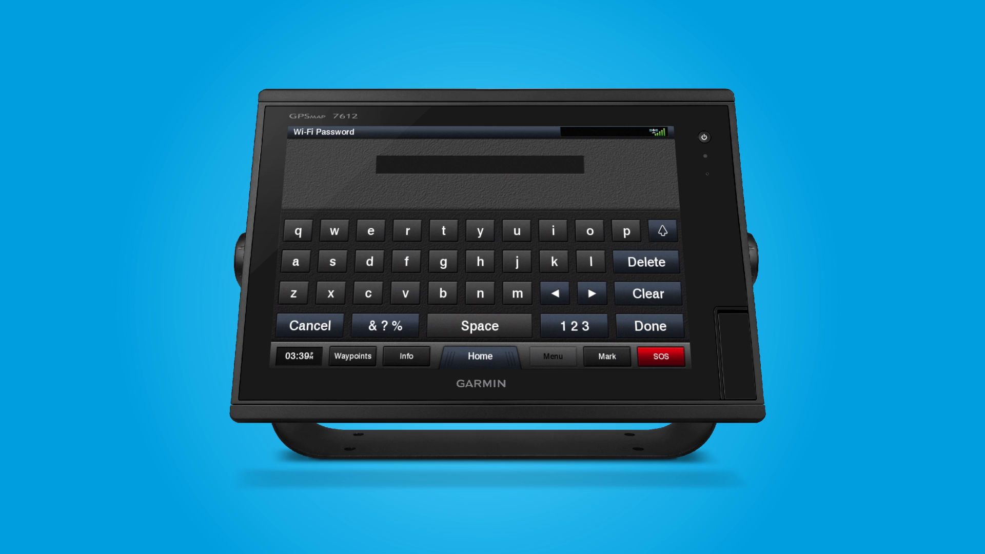
click(516, 293)
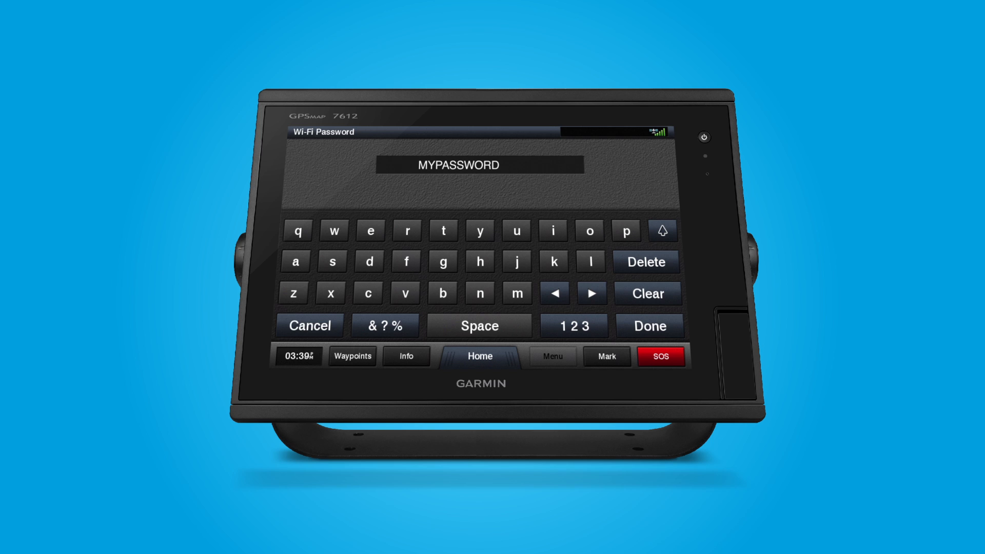
click(649, 326)
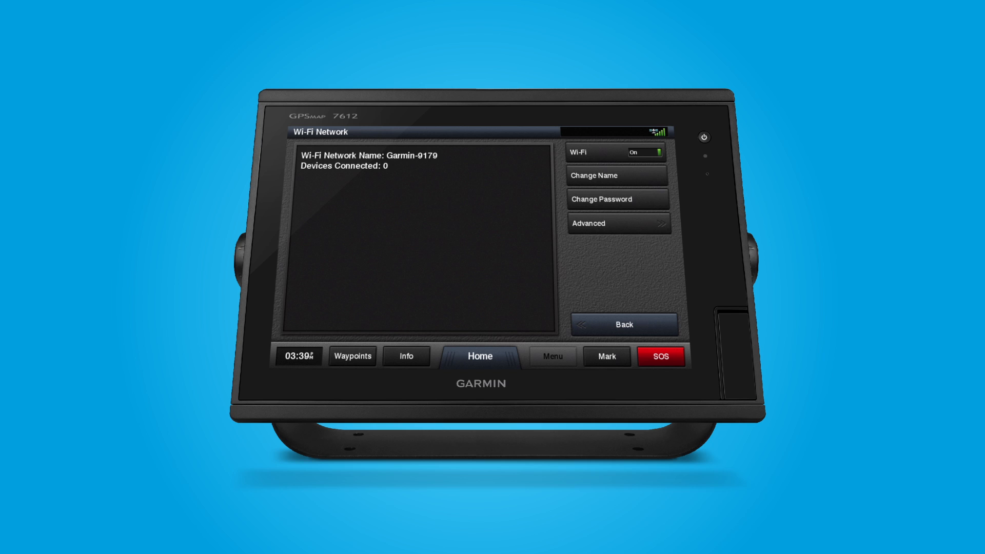
From the Home screen's Gauges and Controls, launch the ActiveCaptain tile
click(479, 356)
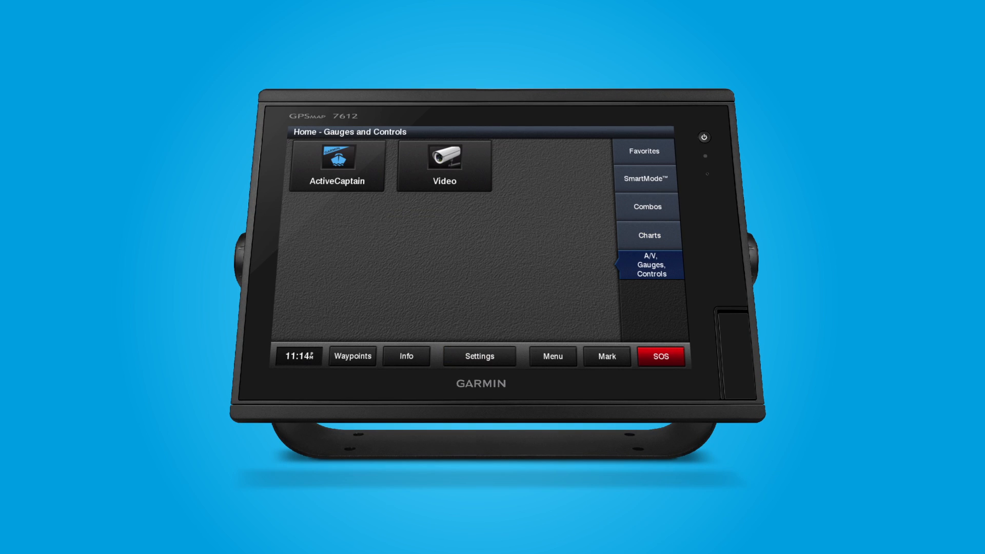
click(338, 159)
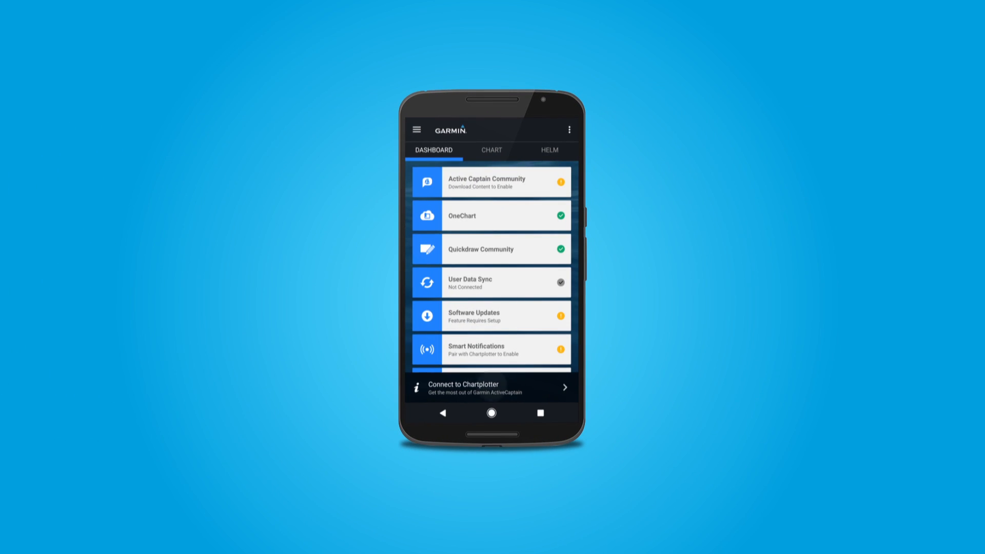
Choose Connect to Chartplotter, confirm Wi-Fi support, and join the phone to Garmin-9179
click(492, 386)
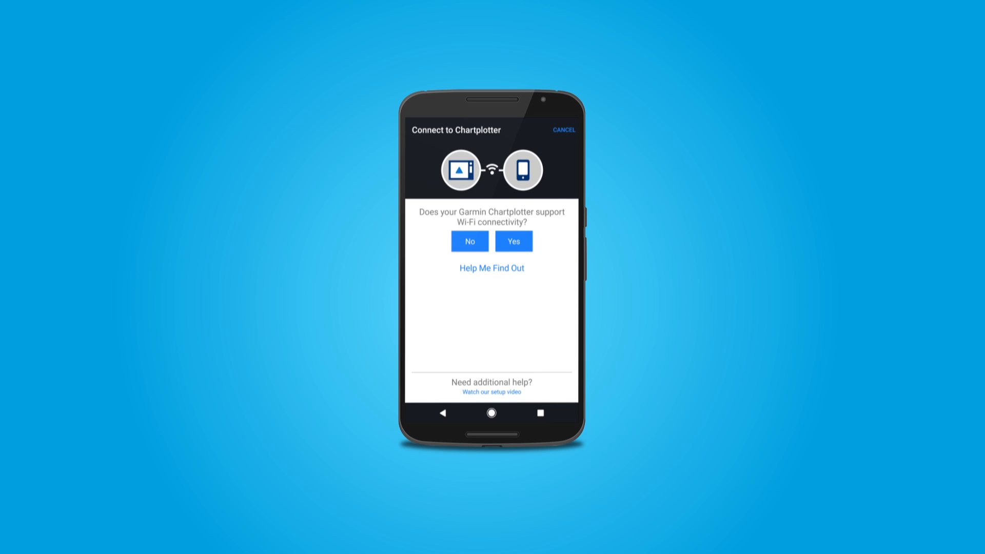
click(513, 241)
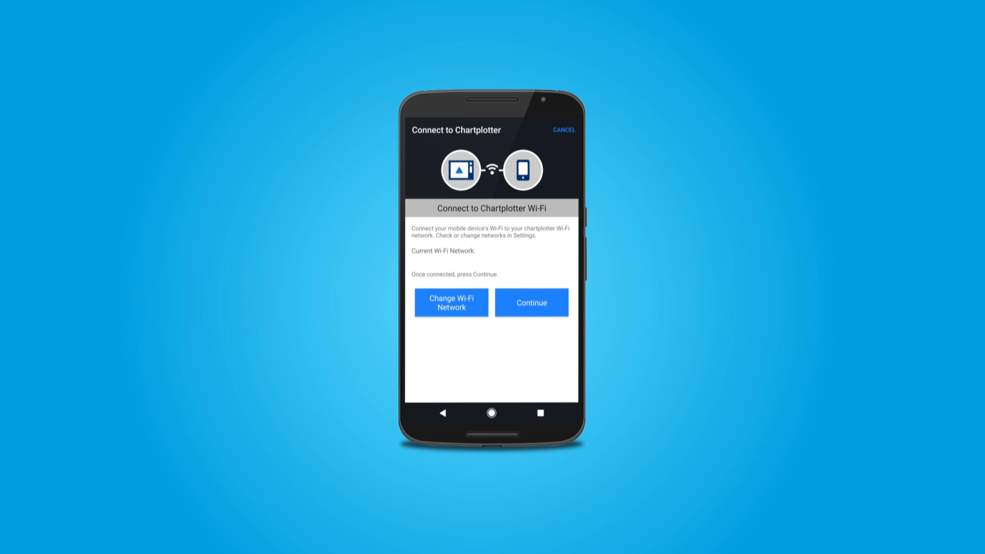
click(450, 308)
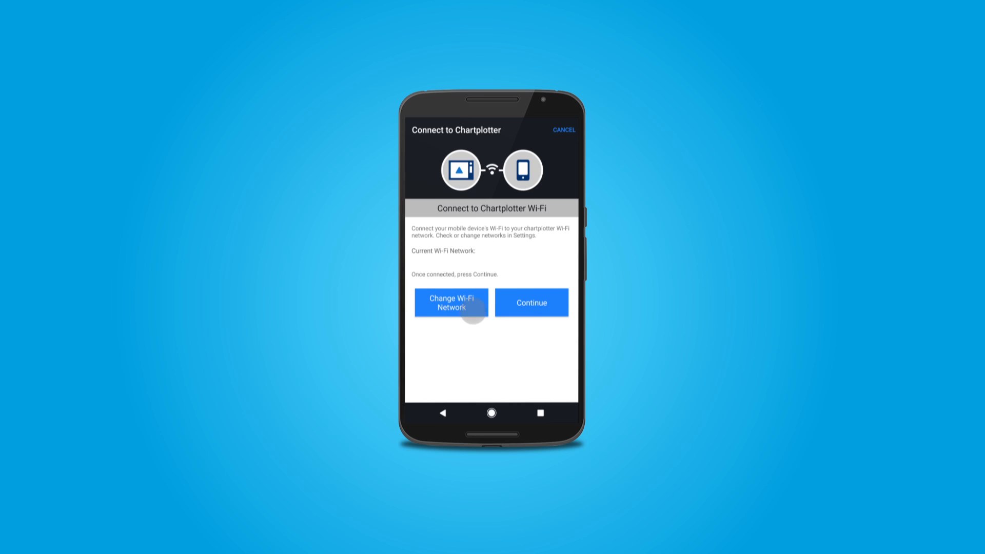
click(451, 302)
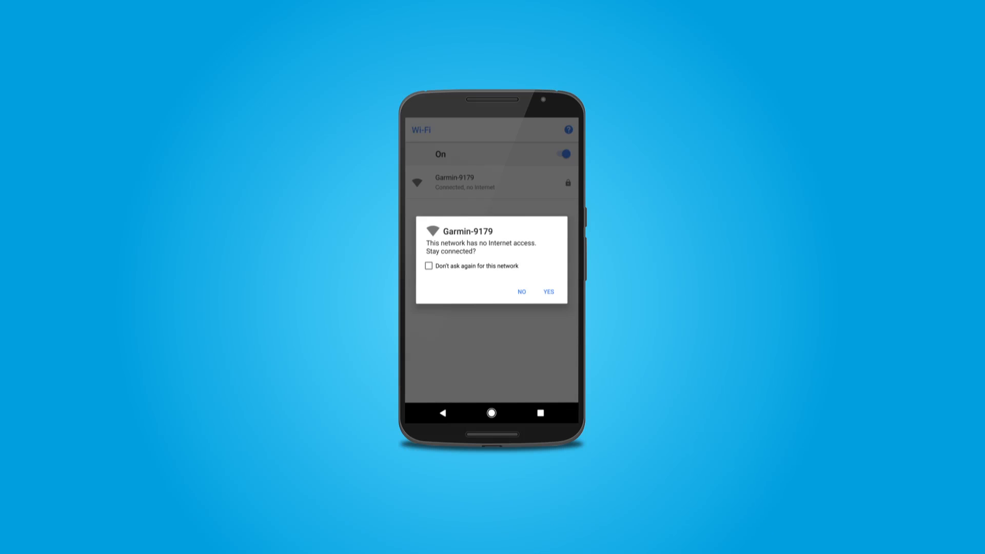
Stay on Garmin-9179 without internet, never asking again, and continue the app connection
click(428, 265)
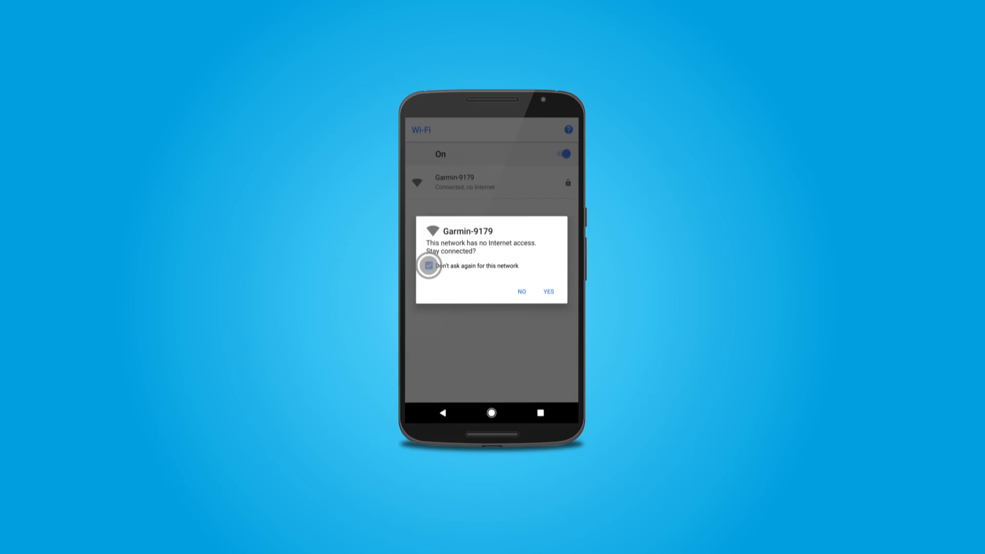
click(548, 292)
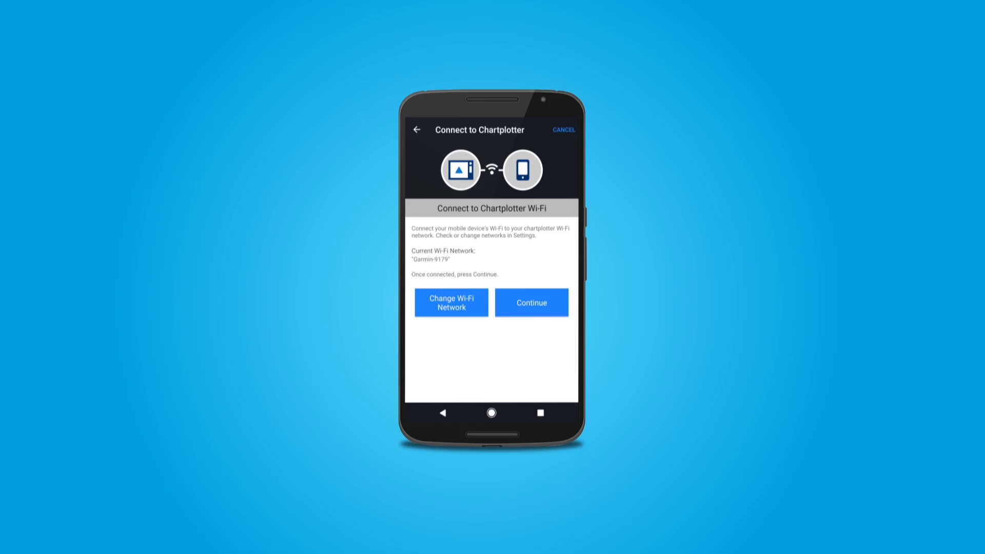
click(531, 303)
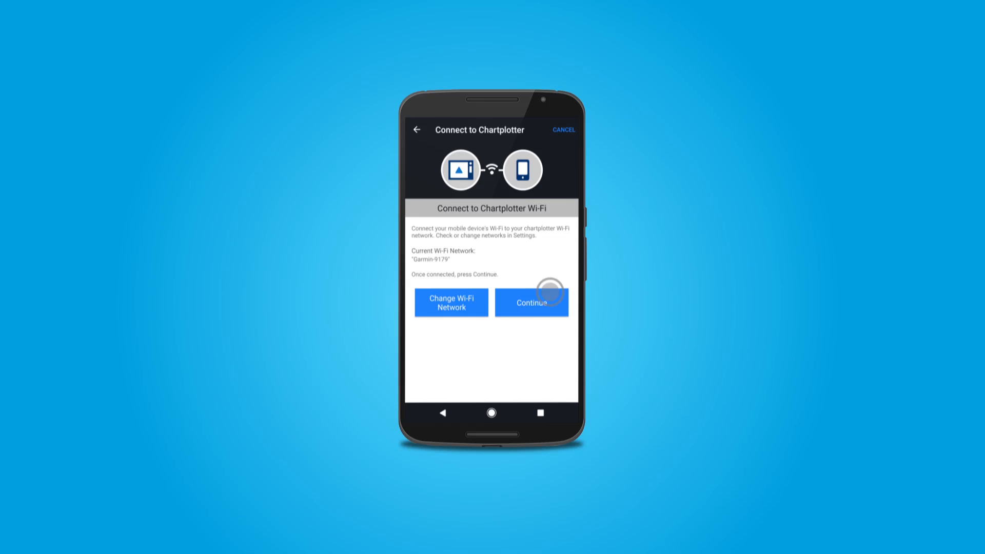
click(530, 302)
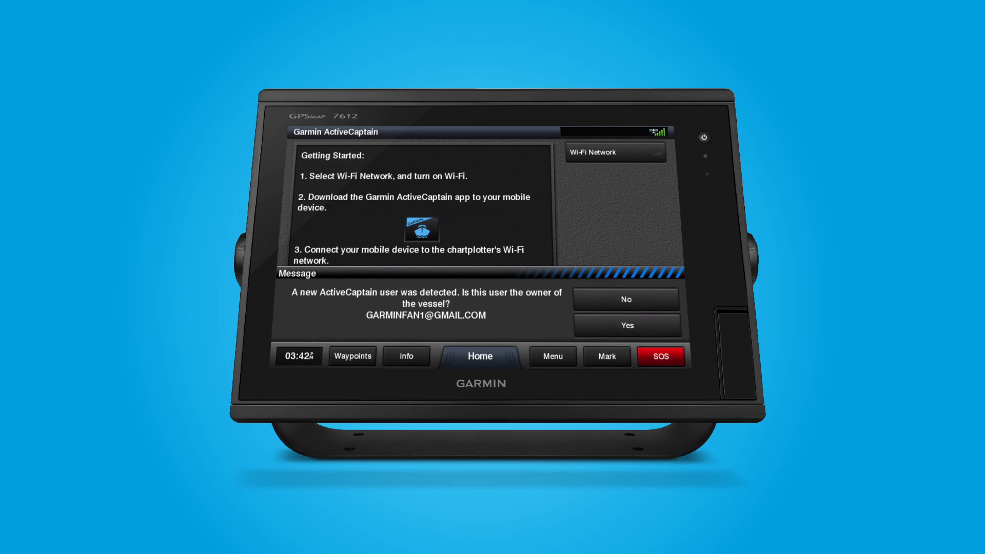
Confirm the new ActiveCaptain user as vessel owner and finish device registration
click(626, 325)
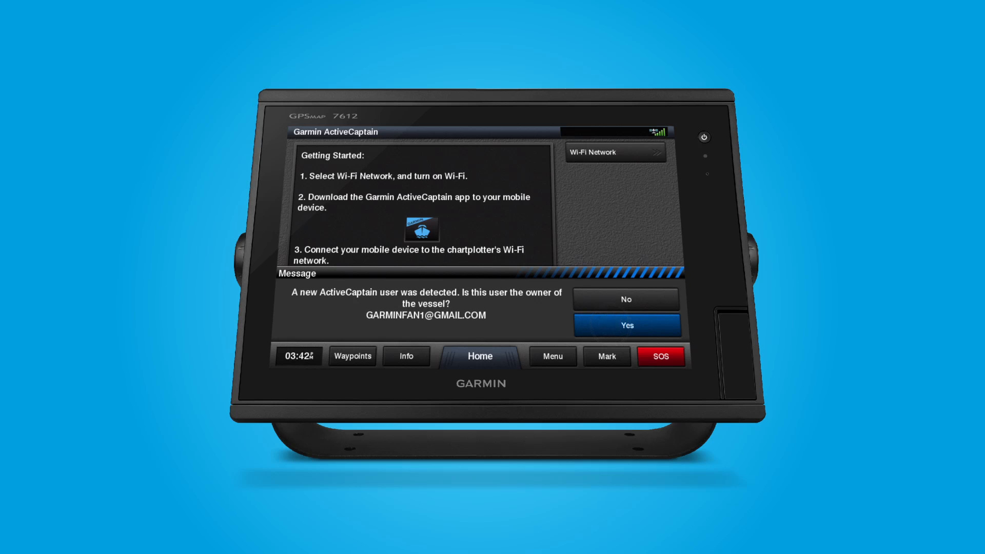
click(627, 325)
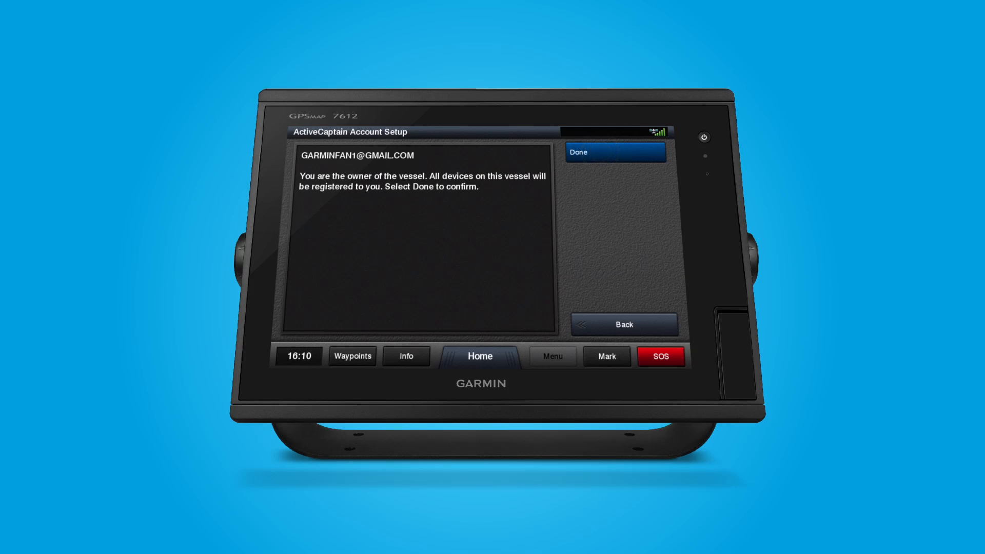
click(614, 151)
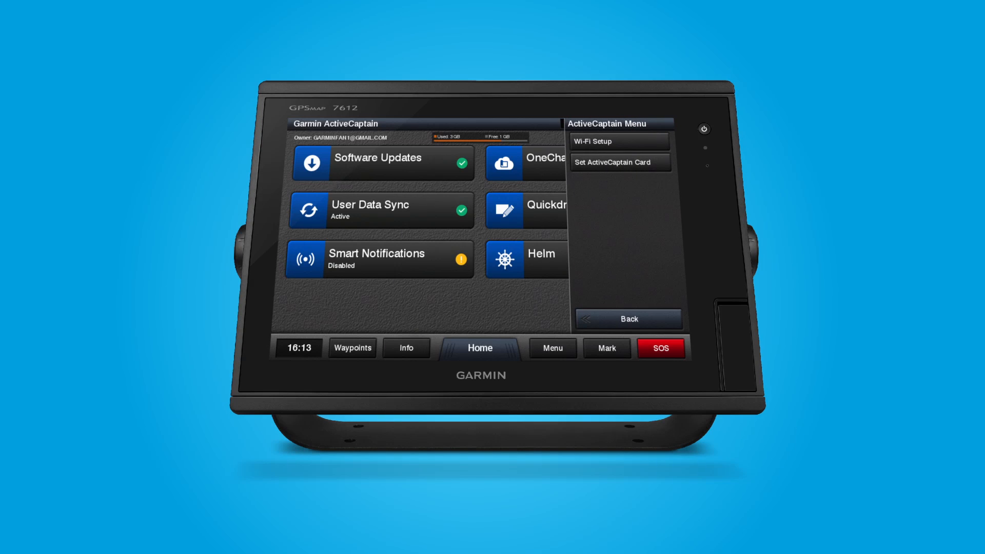
Set the ActiveCaptain data card to Memory Card: Slot 1
click(619, 162)
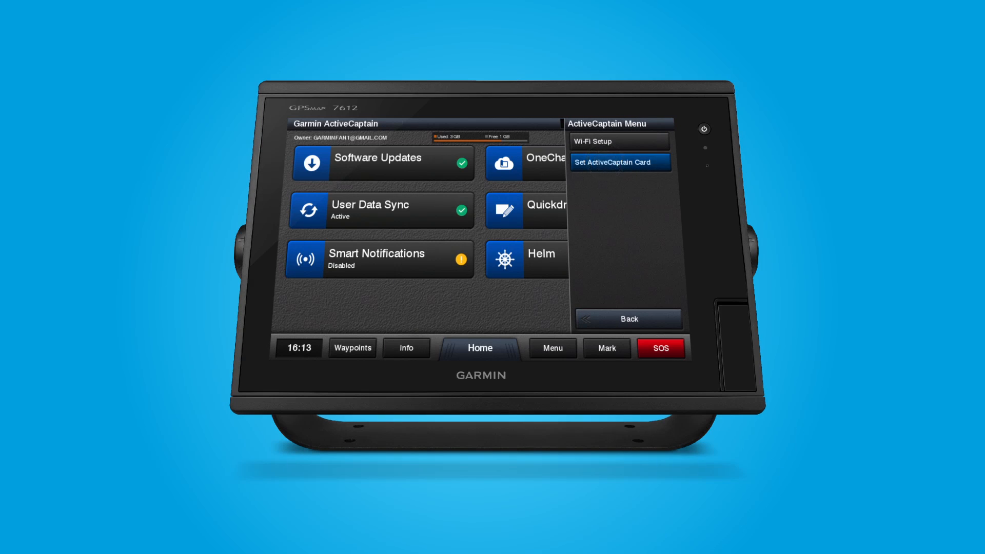
click(619, 163)
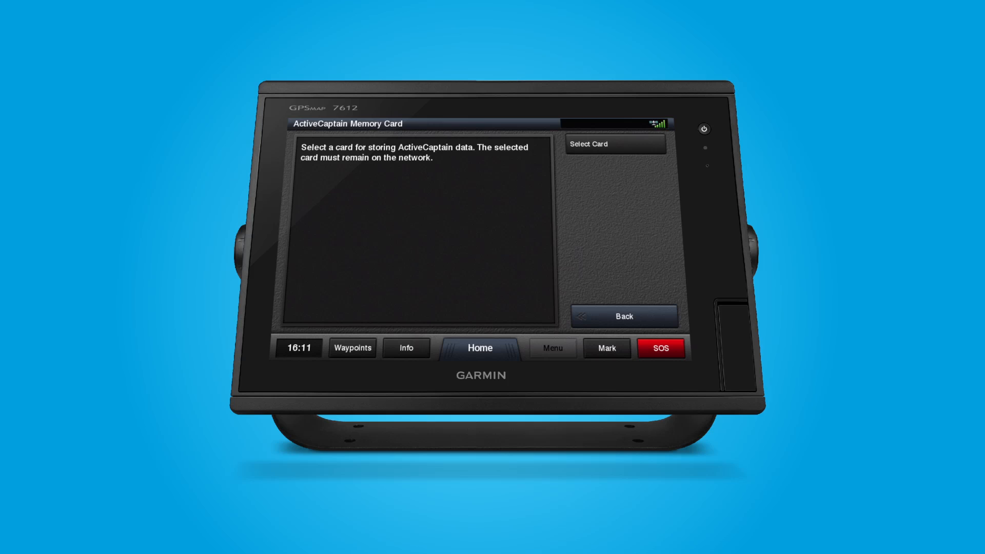
click(614, 143)
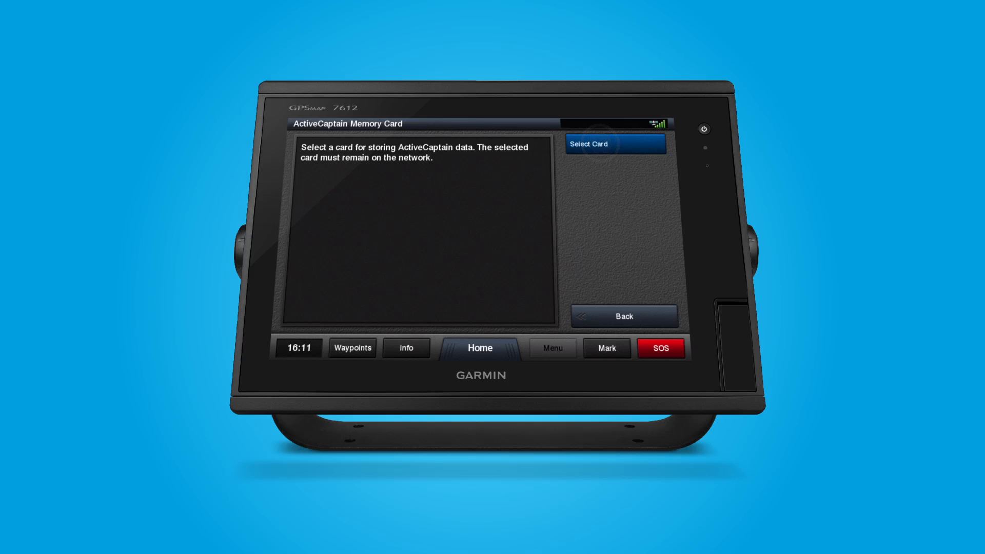
click(615, 143)
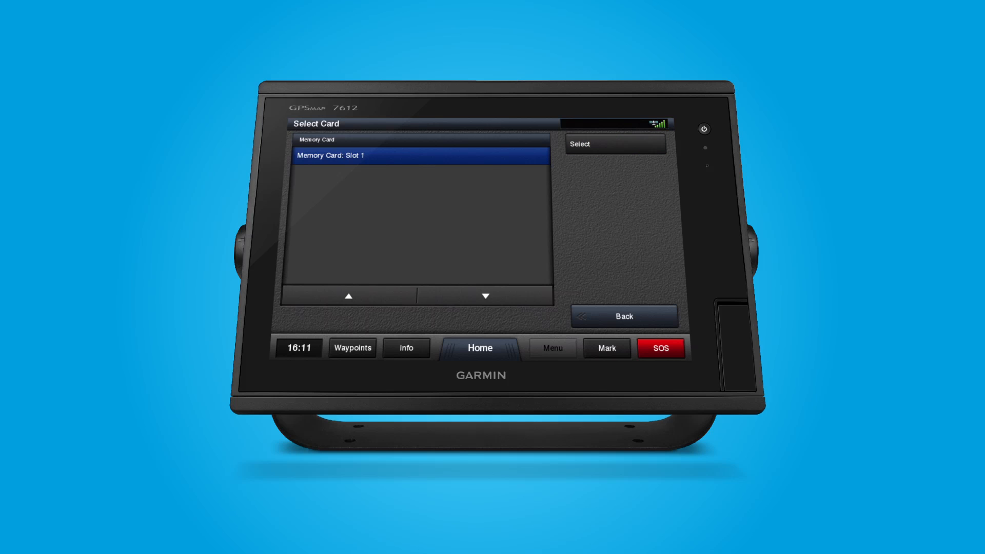